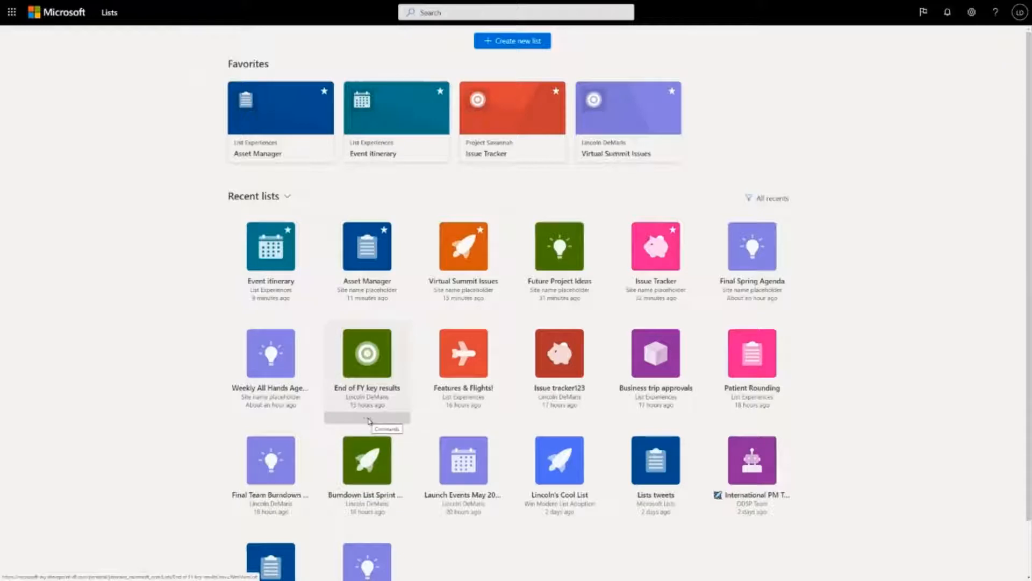
# Step: Share the End of FY key results list with collaborator 'micelle' and grant edit access
pyautogui.click(368, 419)
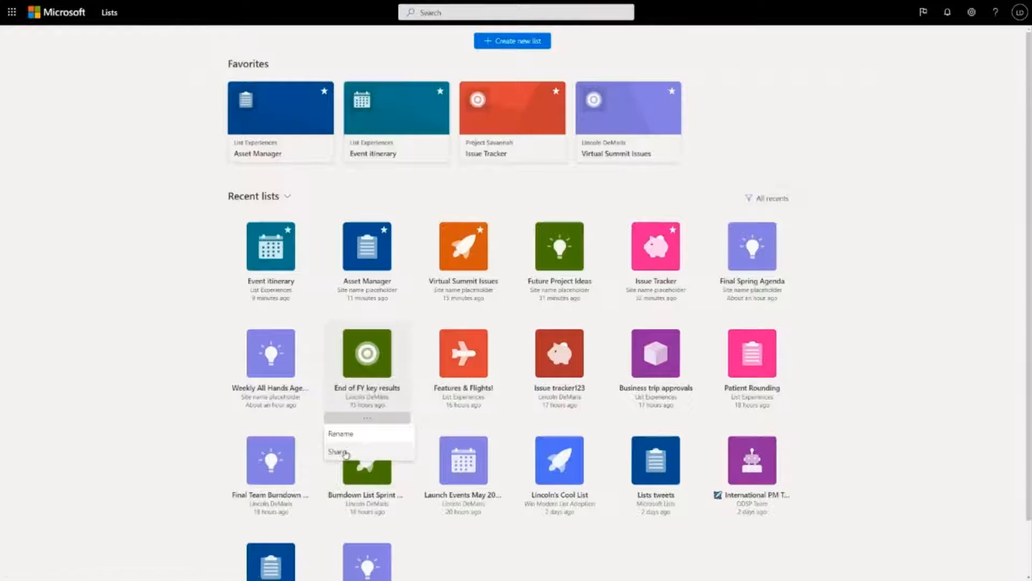
pyautogui.click(338, 452)
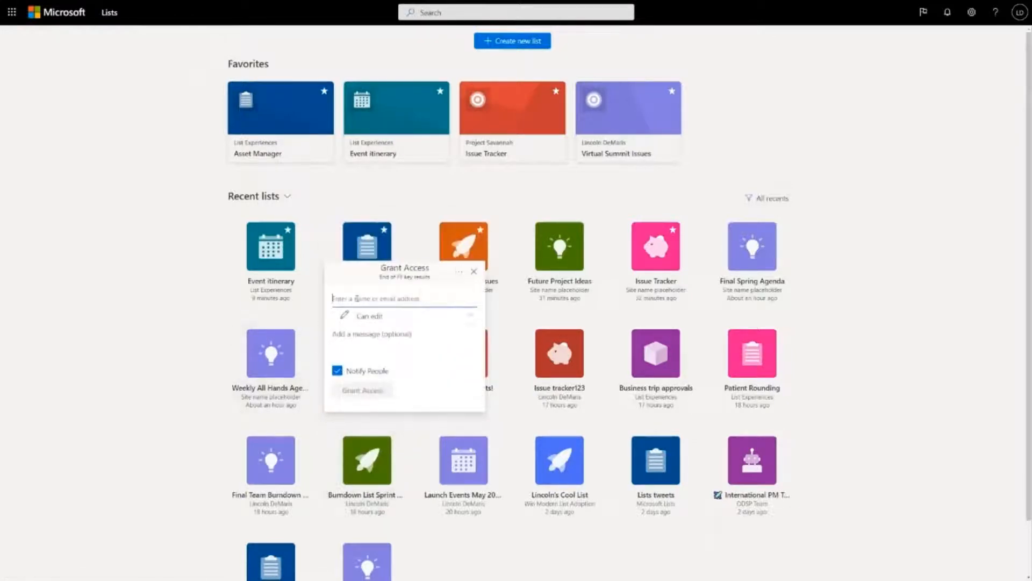
pyautogui.write('micelle Barrett')
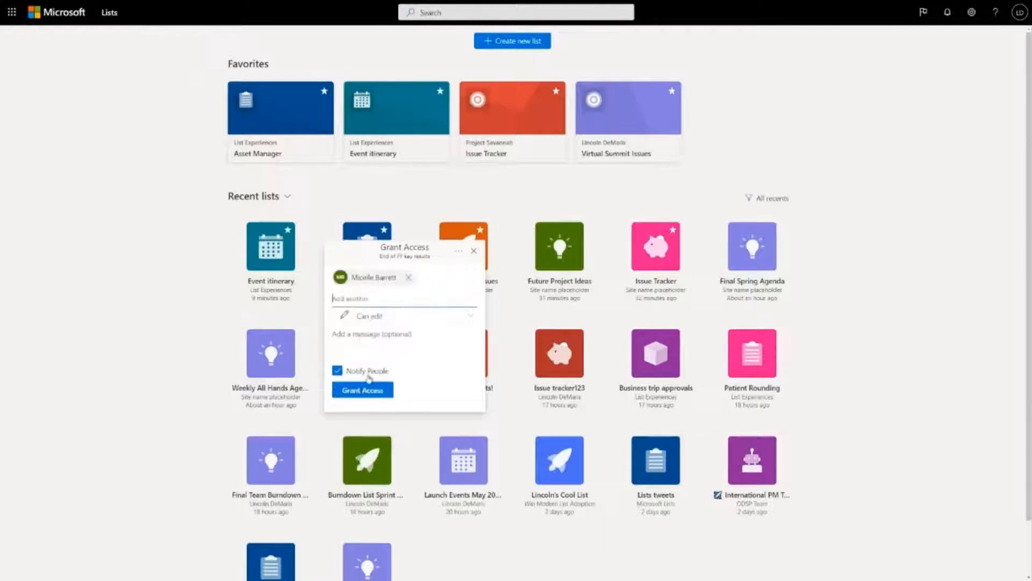
pyautogui.click(362, 389)
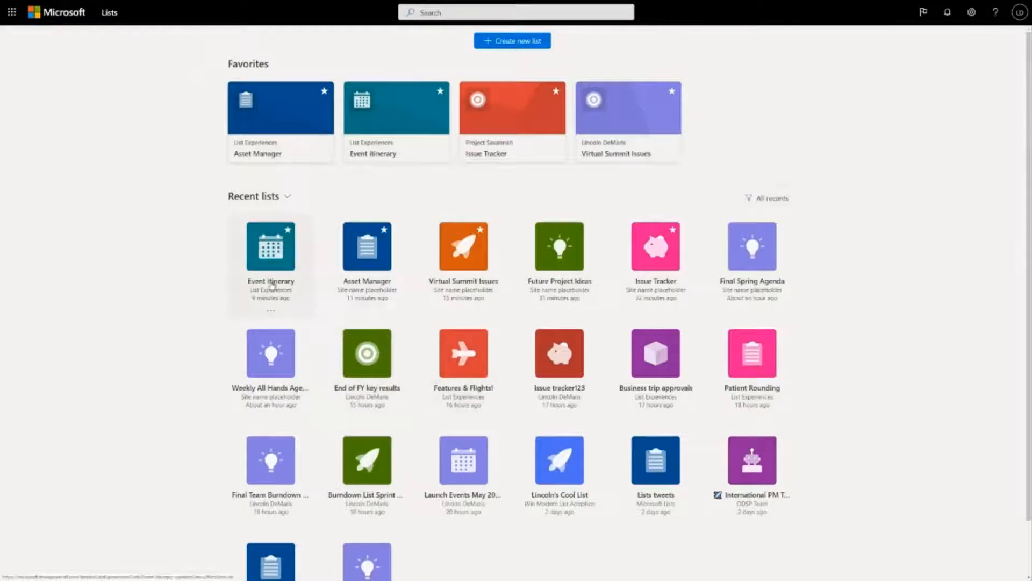
# Step: Share the breakfast meet-and-greet item in Event itinerary and review its 'People in Microsoft can edit' link setting
pyautogui.click(271, 245)
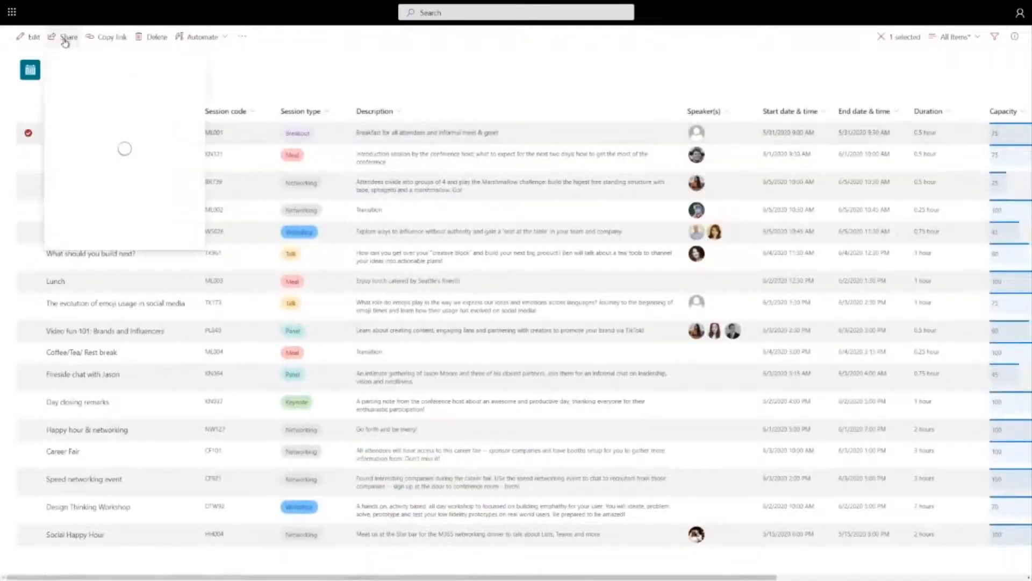
pyautogui.click(66, 36)
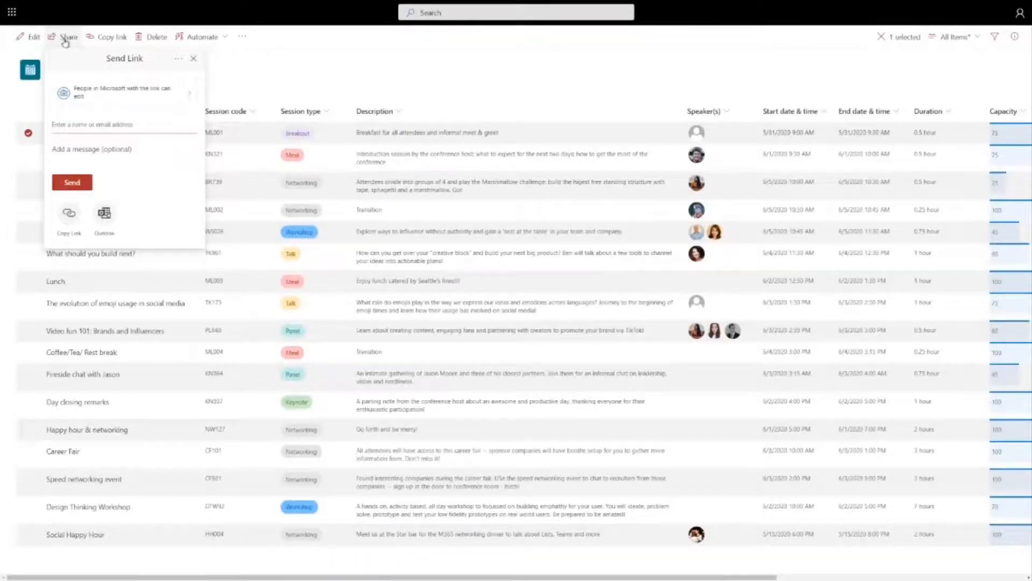
pyautogui.moveTo(51, 56)
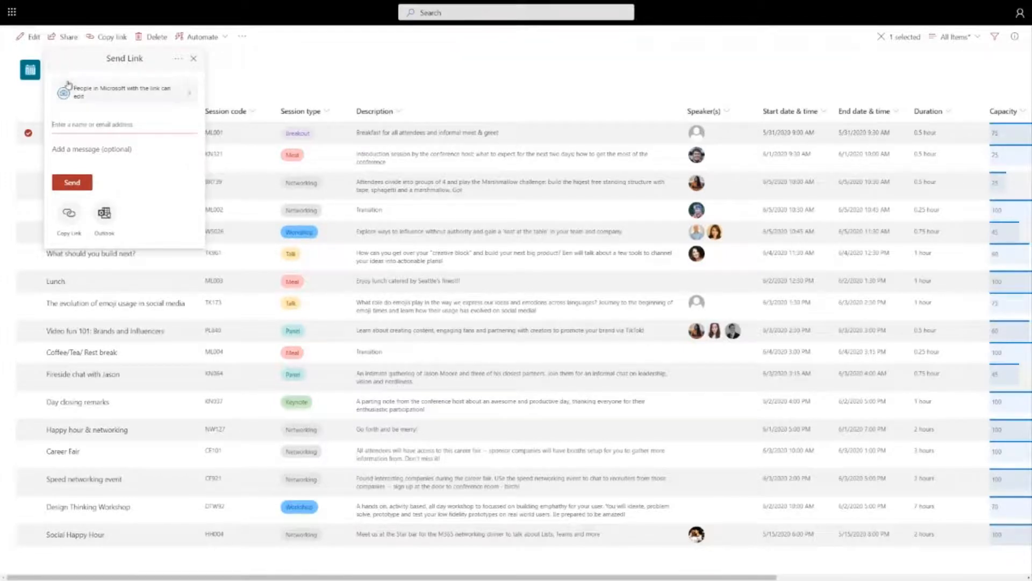
pyautogui.click(123, 90)
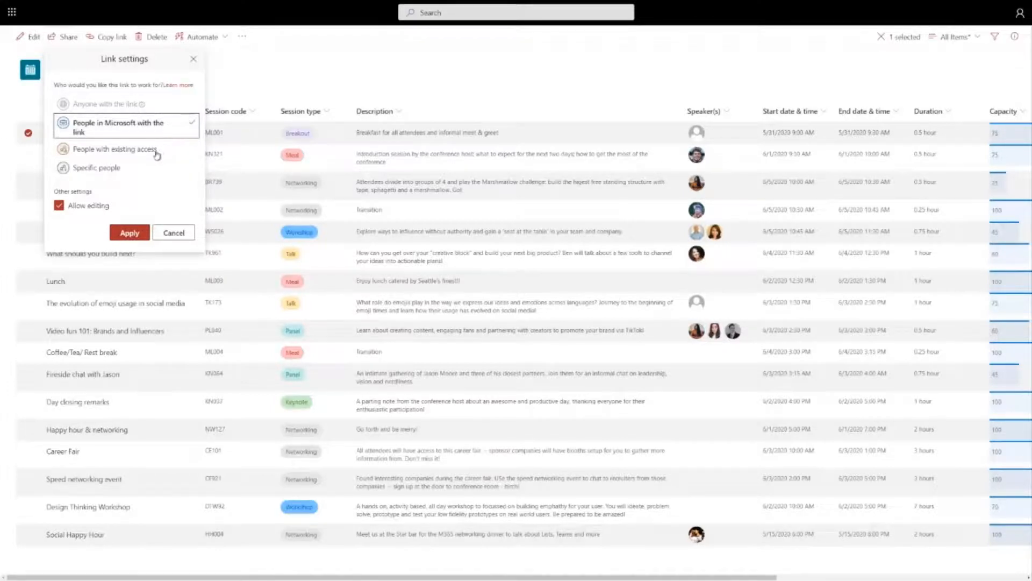
# Step: Try the Specific people link option, then cancel so the link still lets people in Microsoft edit
pyautogui.click(96, 168)
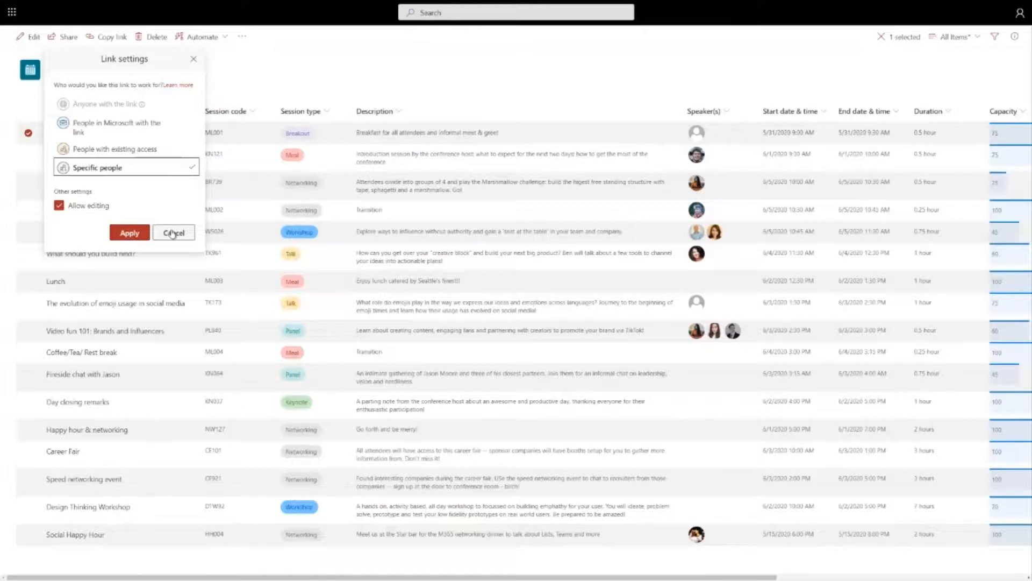
pyautogui.click(129, 232)
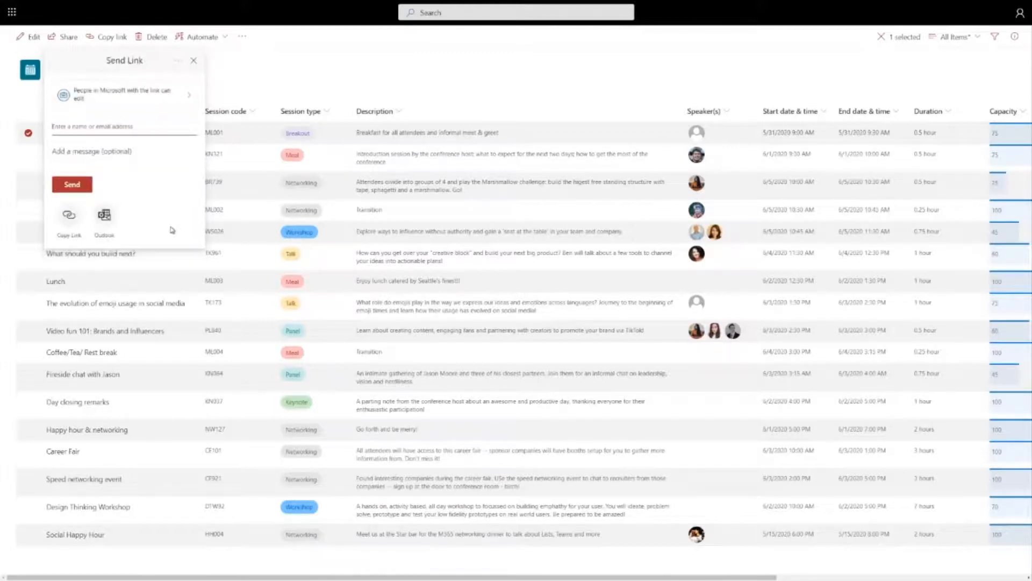
pyautogui.click(194, 60)
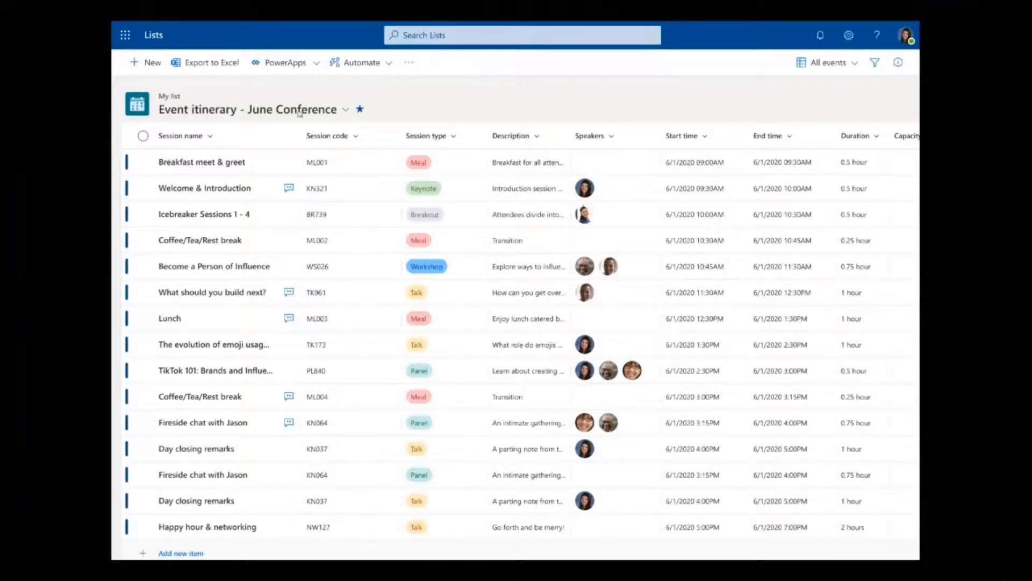
pyautogui.moveTo(294, 176)
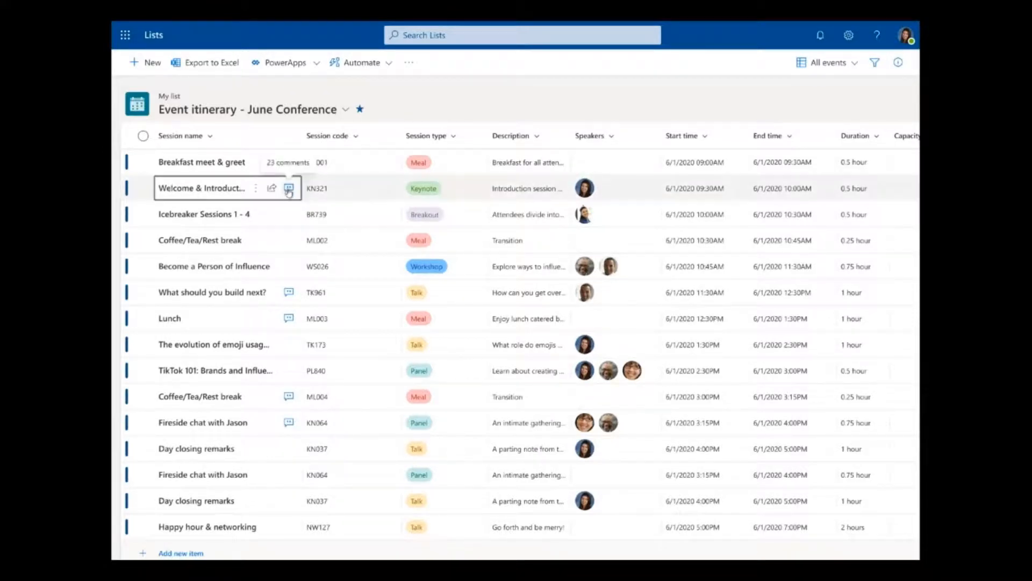
# Step: Post the comment 'This is super exciting' on the Welcome & Introduction item
pyautogui.click(289, 187)
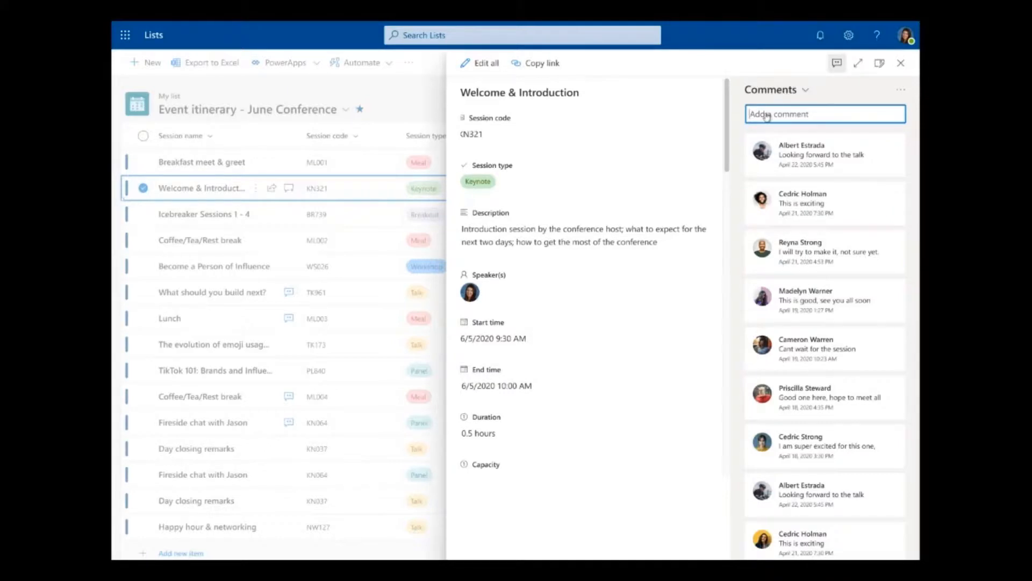
pyautogui.write('This is super exciting')
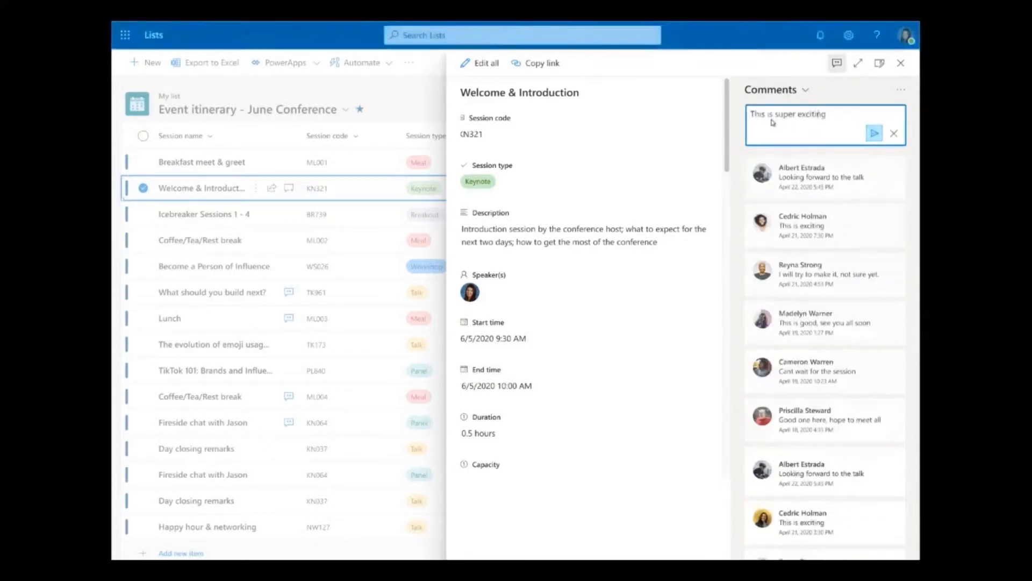
pyautogui.click(875, 133)
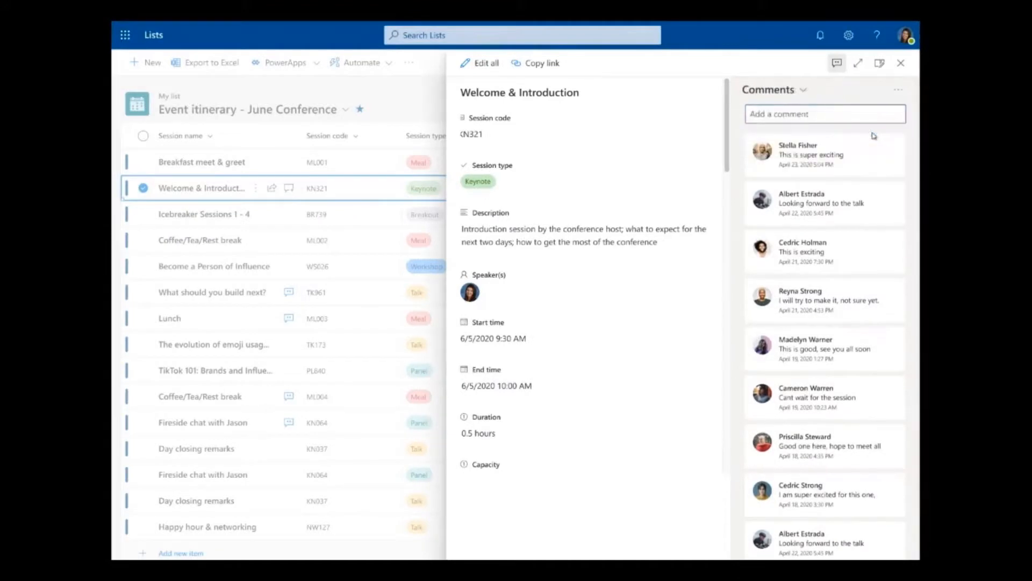